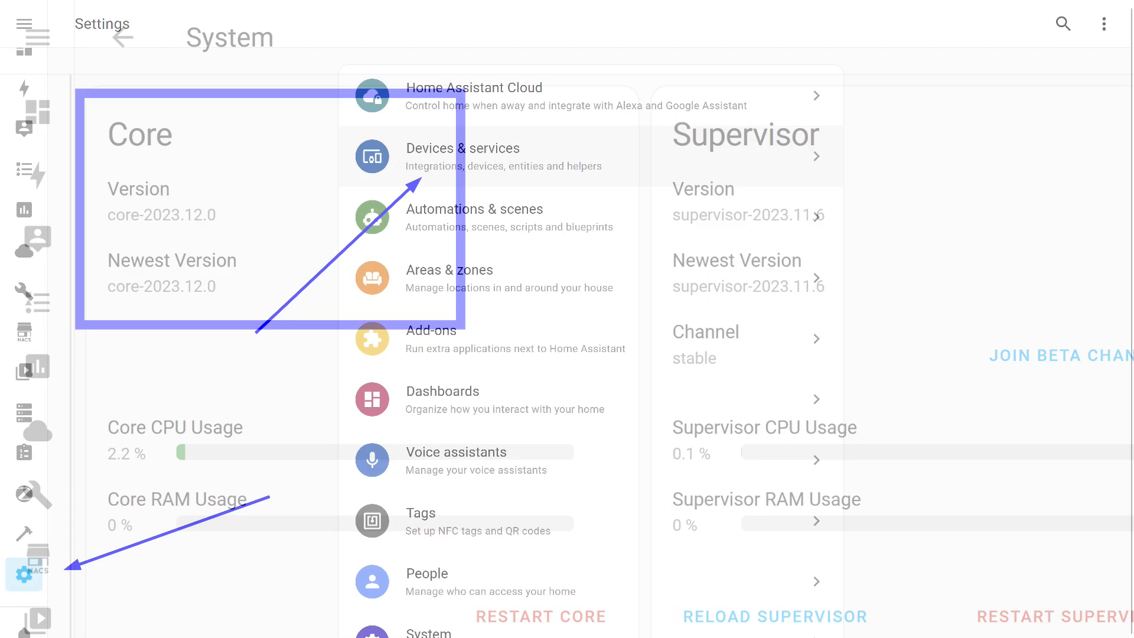
Step: Reach the Helpers page and start creating a new helper to list the helper types
{"action": "left_click", "coordinate": [123, 37]}
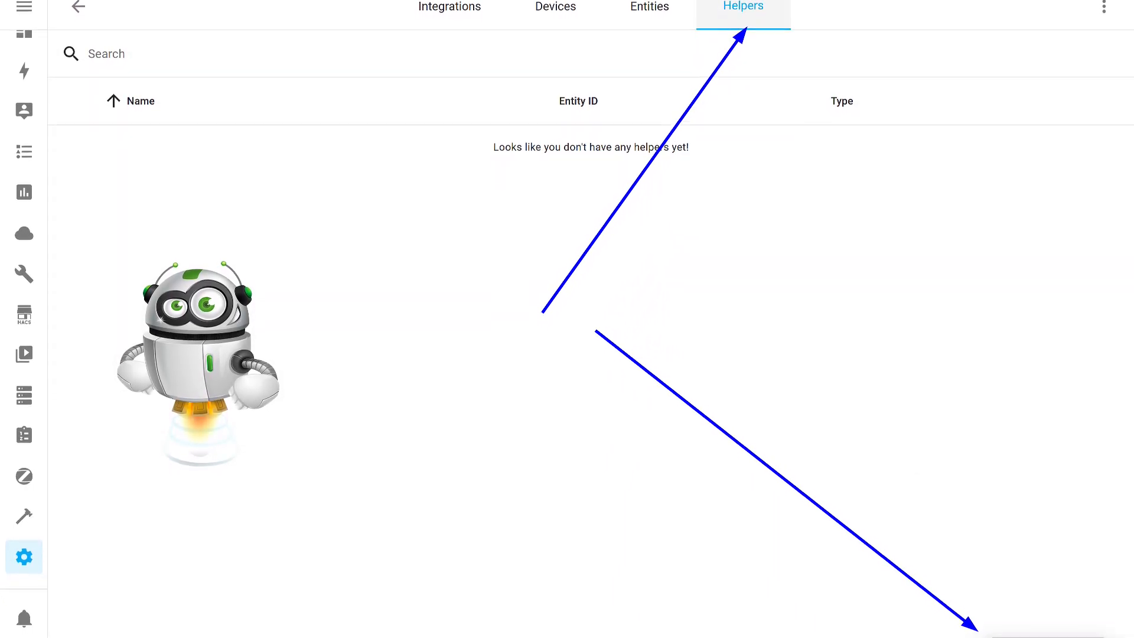
{"action": "scroll", "scroll_direction": "down", "scroll_amount": 3}
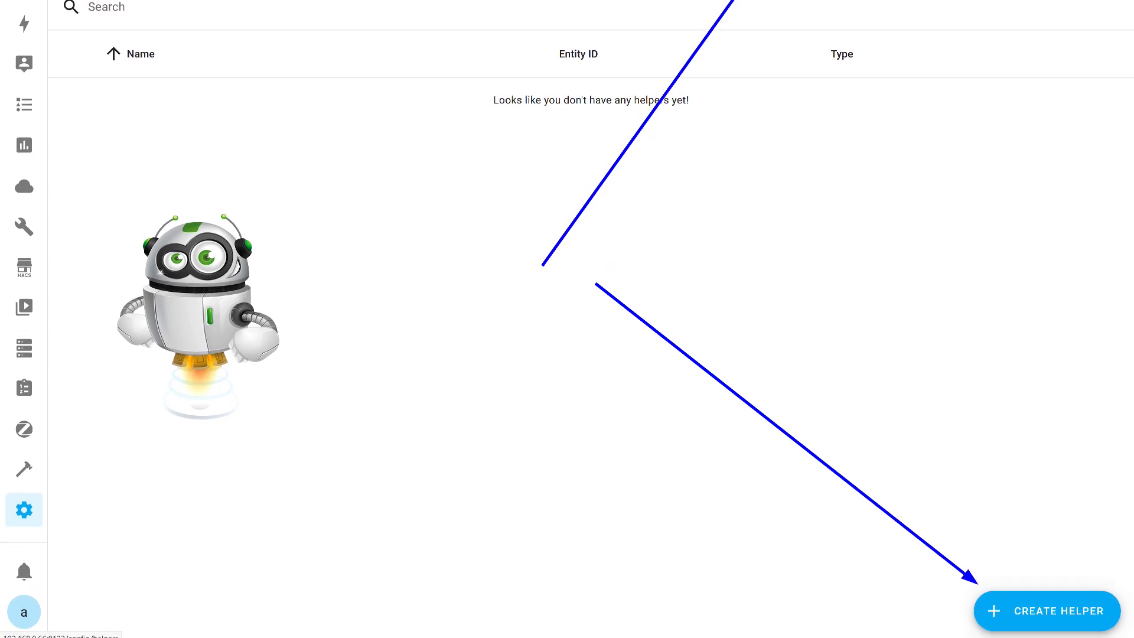
{"action": "left_click", "coordinate": [1045, 611]}
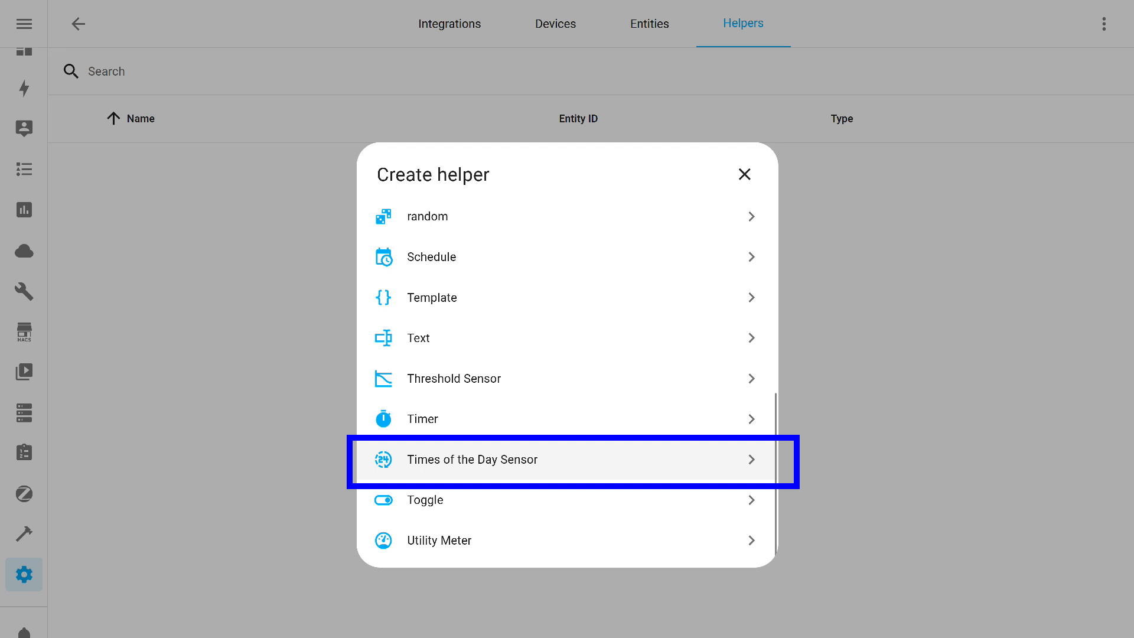
Step: Create a Times of the Day Sensor named 'day', on from 9:00 AM until 21:00
{"action": "left_click", "coordinate": [471, 460]}
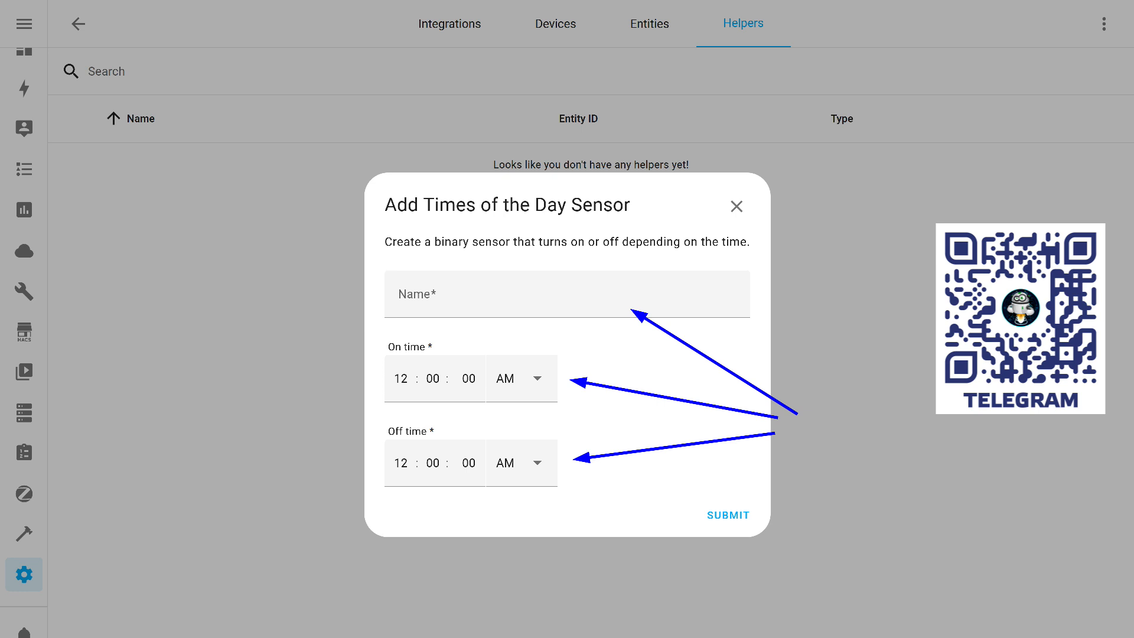
{"action": "left_click", "coordinate": [520, 463]}
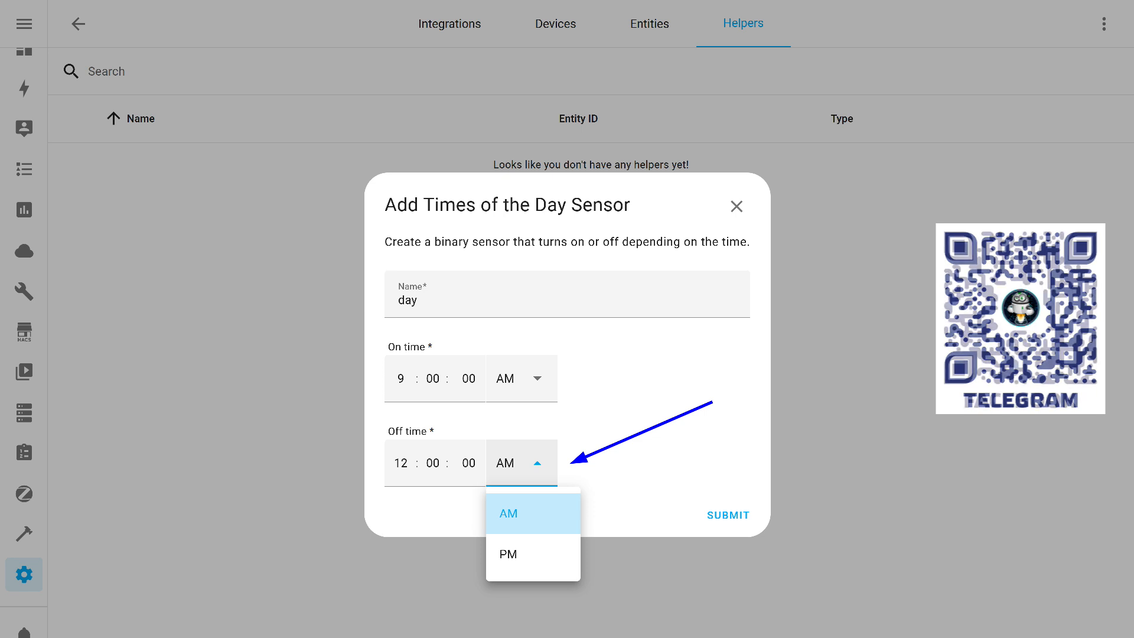
{"action": "left_click", "coordinate": [508, 554]}
{"action": "type", "text": "9"}
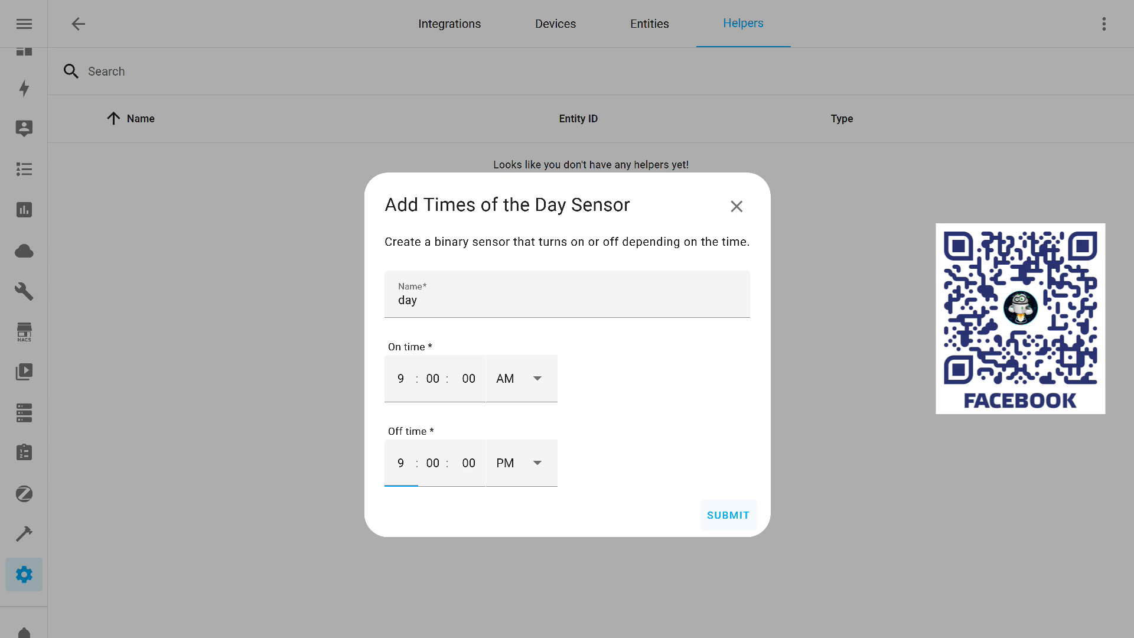
{"action": "type", "text": "21"}
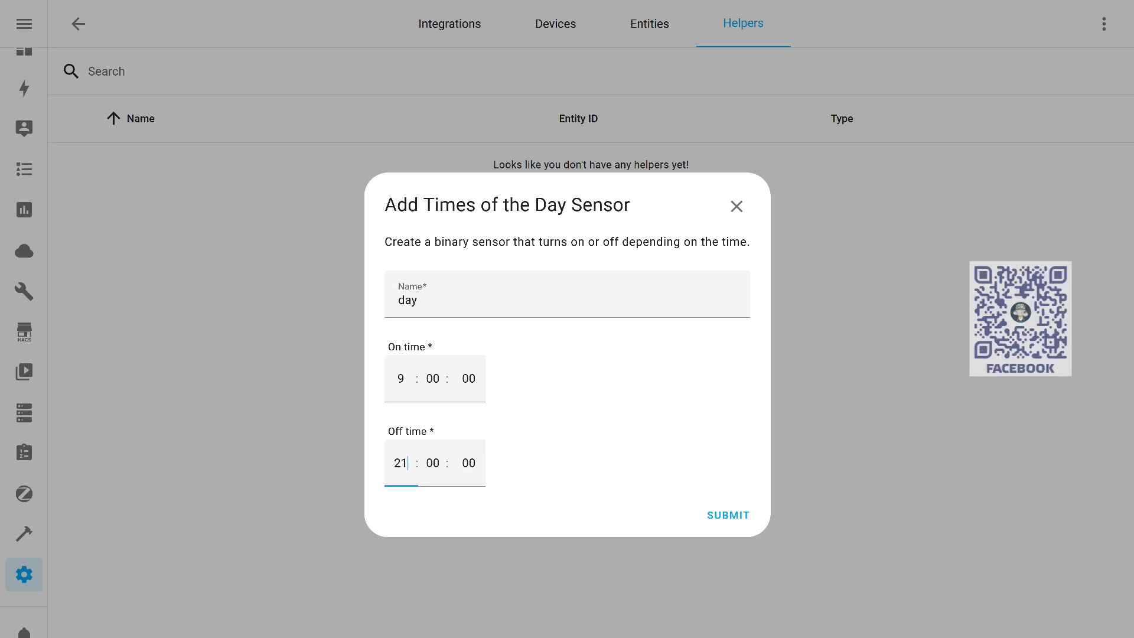
{"action": "left_click", "coordinate": [727, 515]}
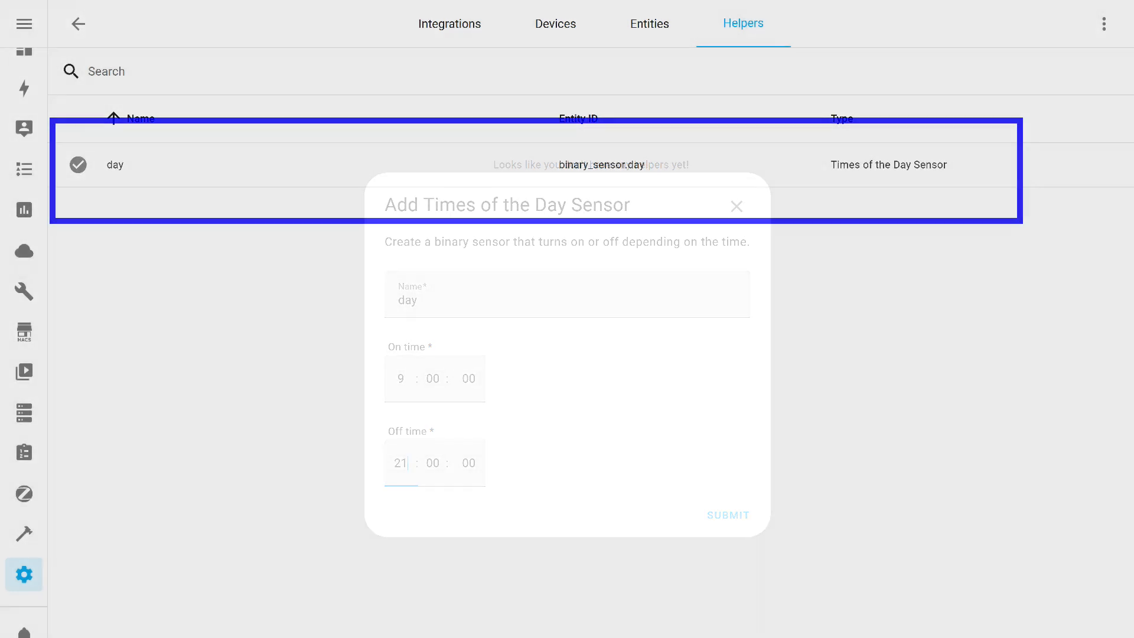
{"action": "left_click", "coordinate": [726, 515]}
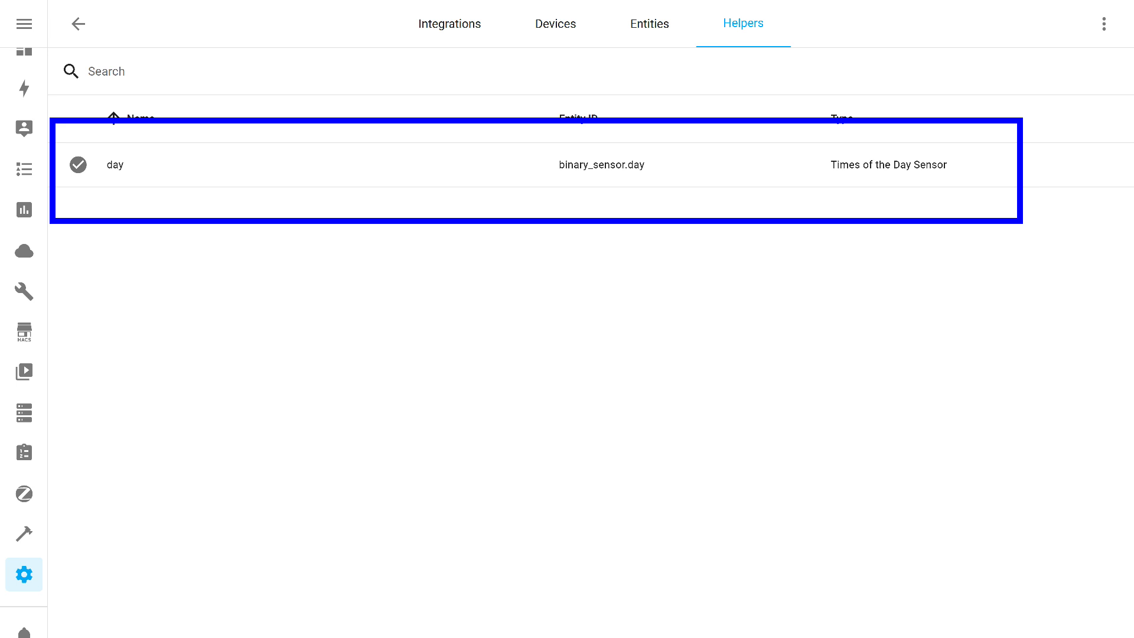
{"action": "left_click", "coordinate": [115, 164]}
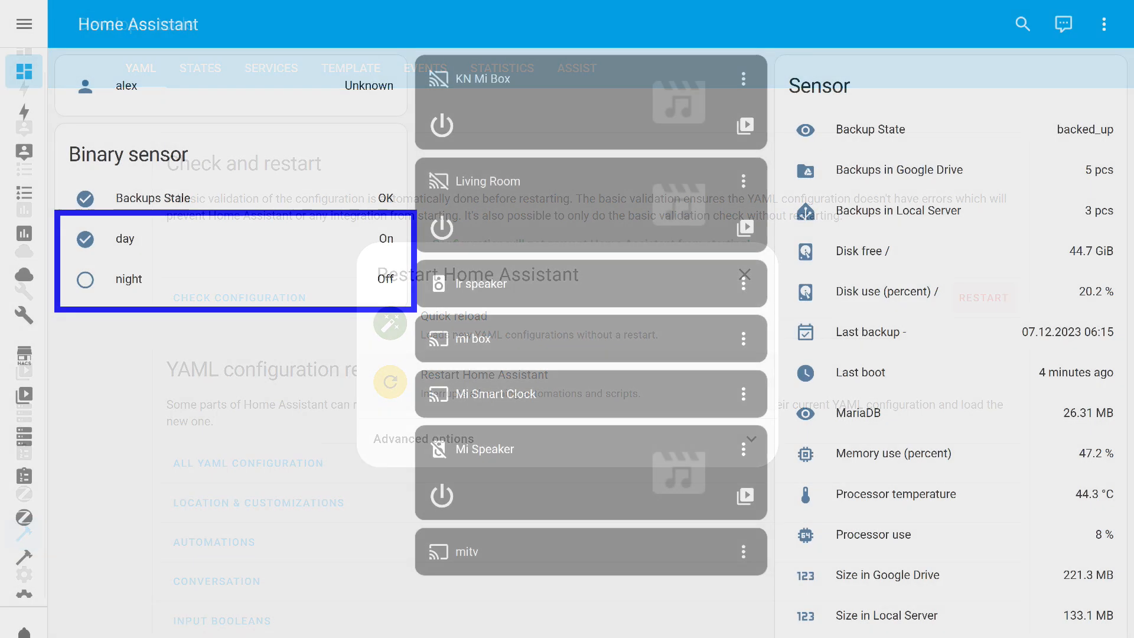
Step: Open the Light automation from the Automations & Scenes list
{"action": "left_click", "coordinate": [742, 275]}
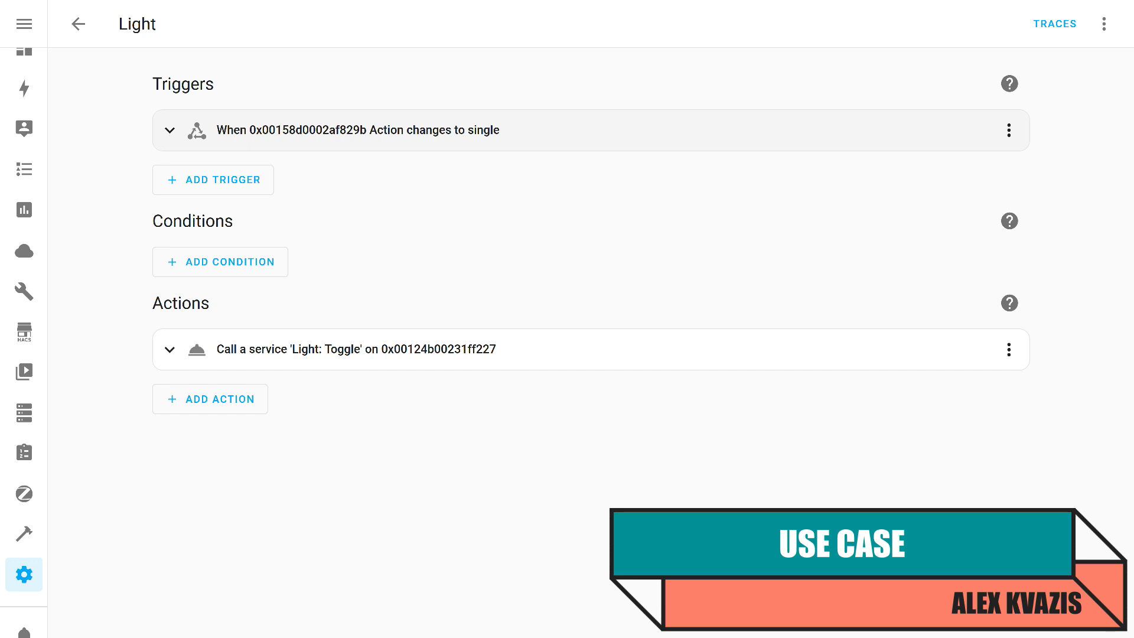
Step: Review the automation in YAML, then return to the visual editor
{"action": "left_click", "coordinate": [1105, 23]}
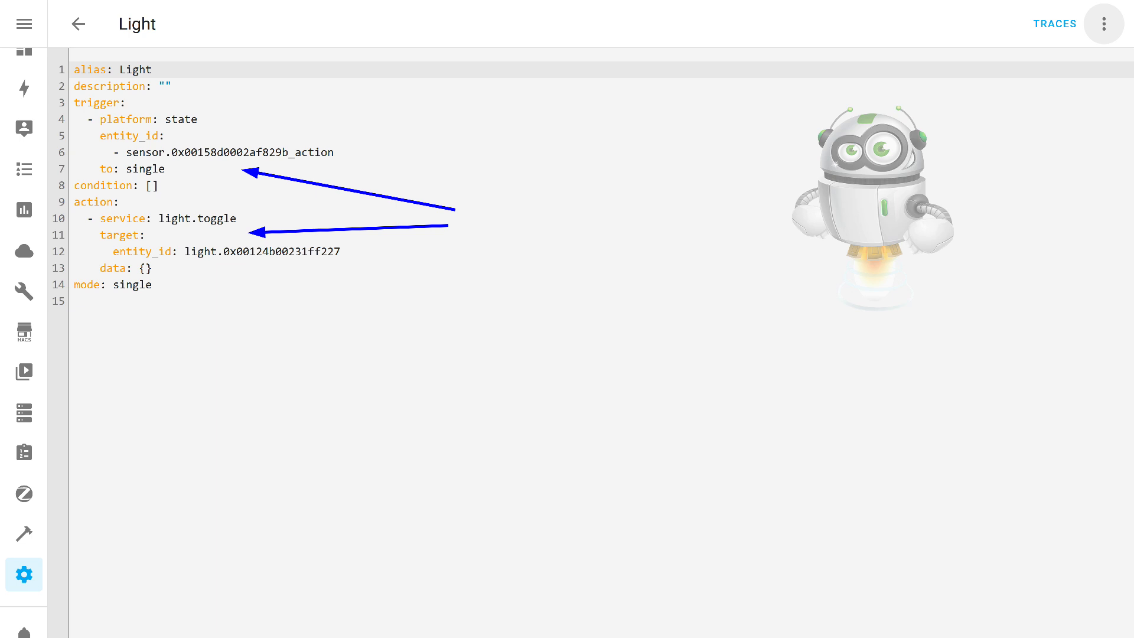
{"action": "left_click", "coordinate": [1103, 24]}
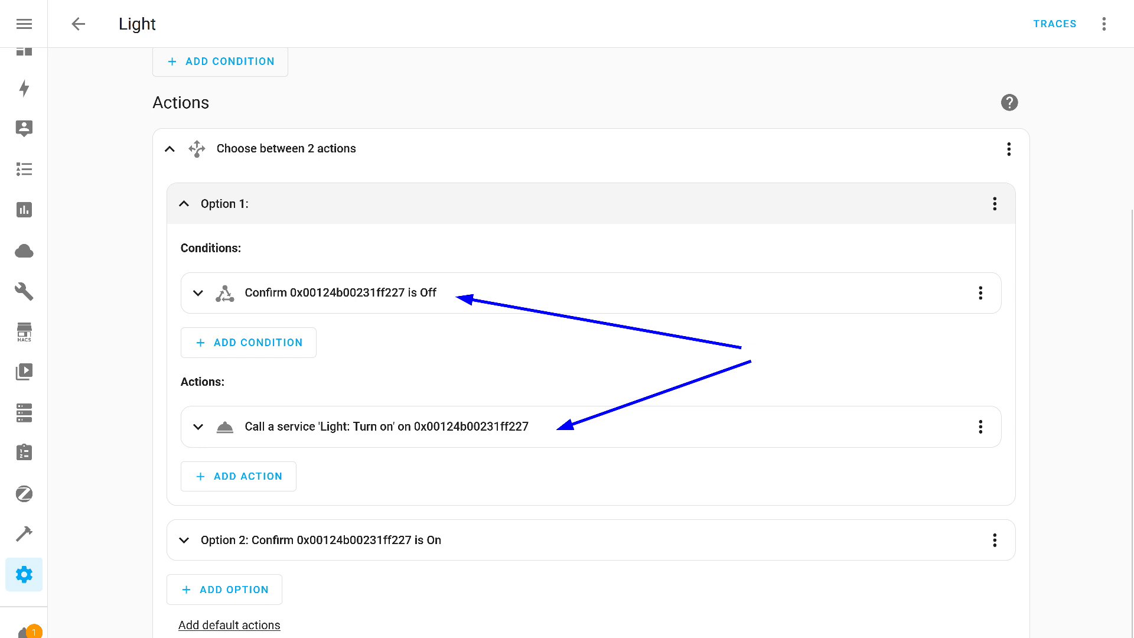
Step: Expand the turn-on action to give it a 3-second transition
{"action": "left_click", "coordinate": [387, 426]}
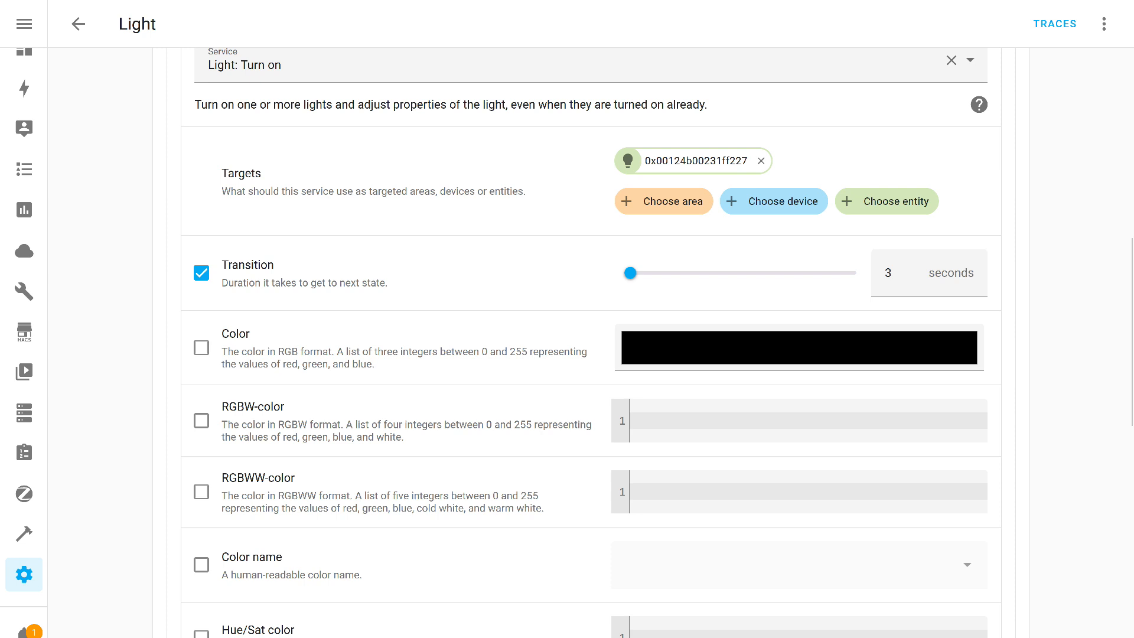
{"action": "scroll", "scroll_direction": "down", "scroll_amount": 3}
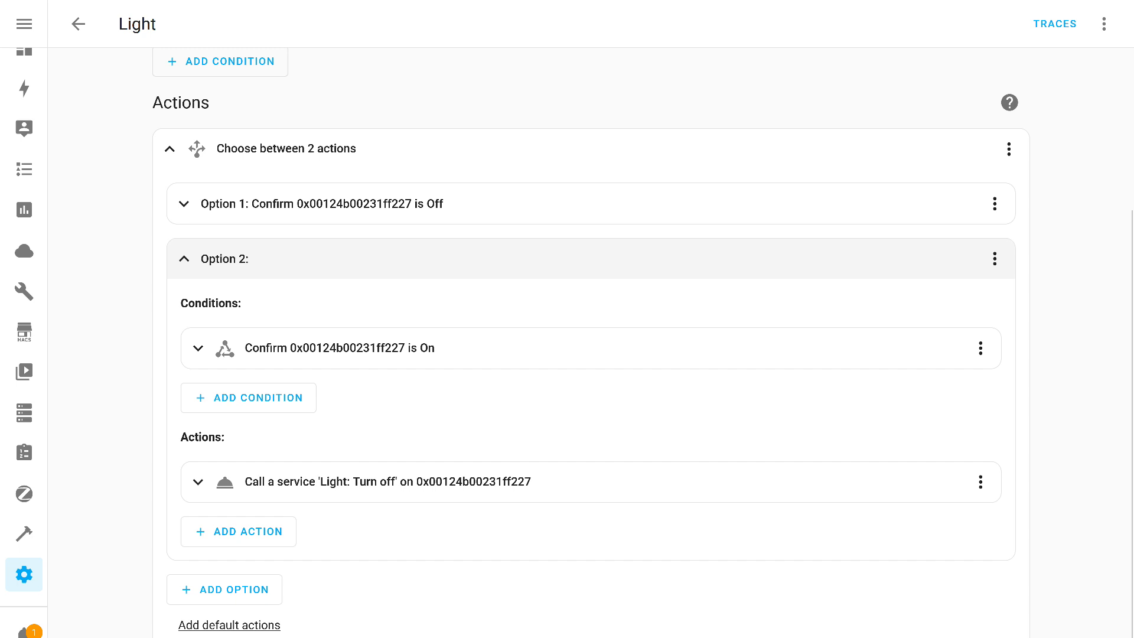
{"action": "left_click", "coordinate": [388, 482]}
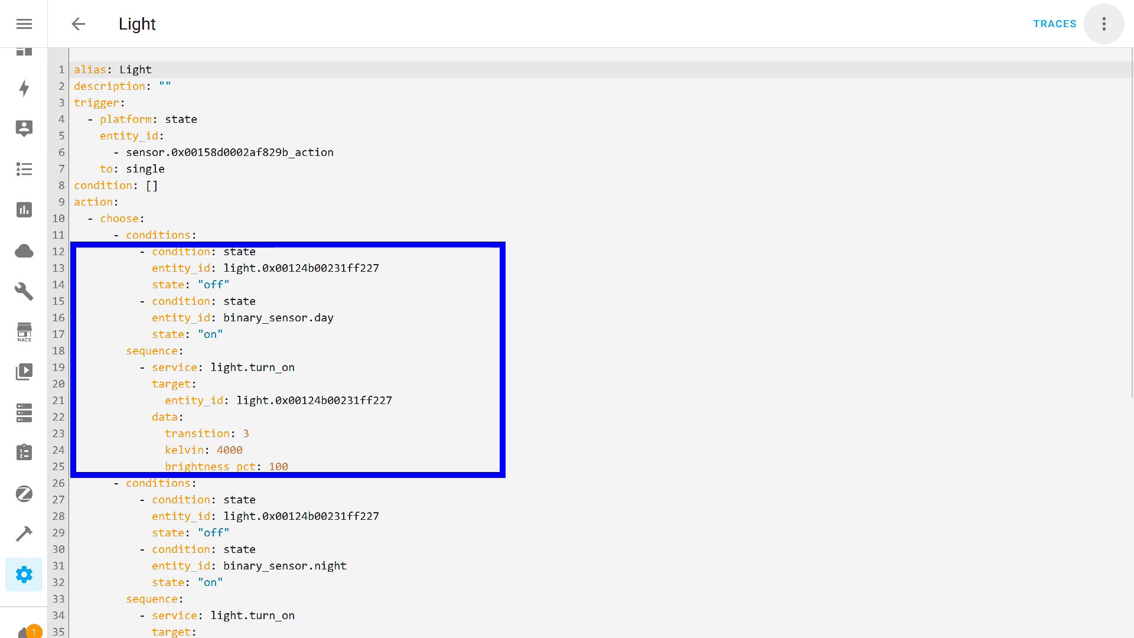
Step: Review the day option's 4000 K, 100% brightness data and the night option below it
{"action": "scroll", "scroll_direction": "down", "scroll_amount": 3}
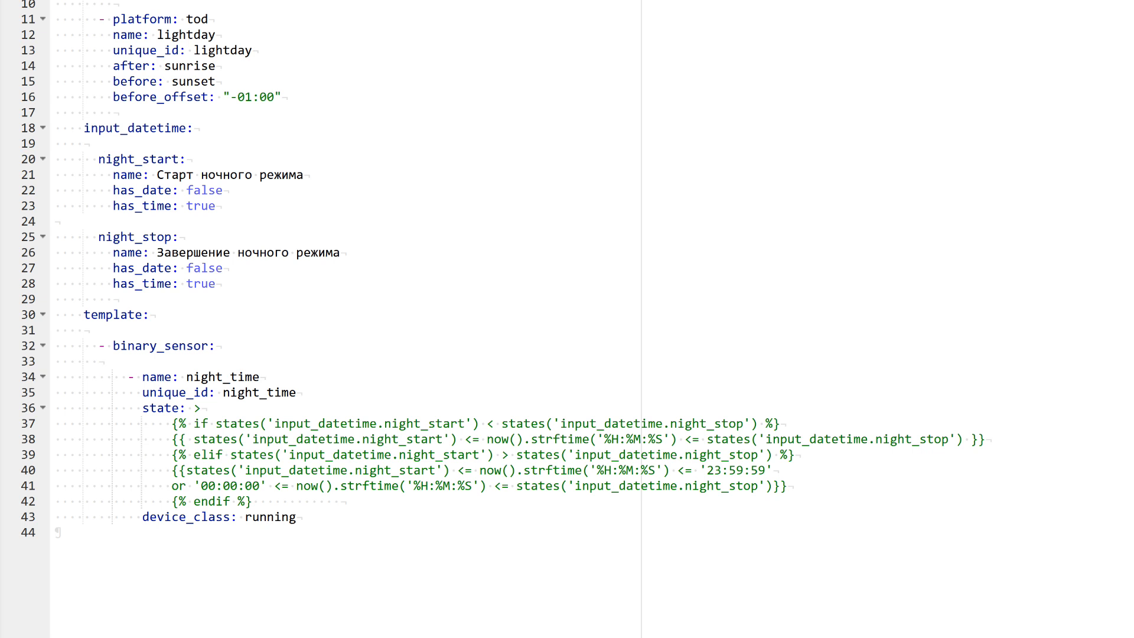
Step: Select the input_datetime block defining the night_start and night_stop helpers
{"action": "left_click_drag", "start_coordinate": [85, 127], "coordinate": [217, 282]}
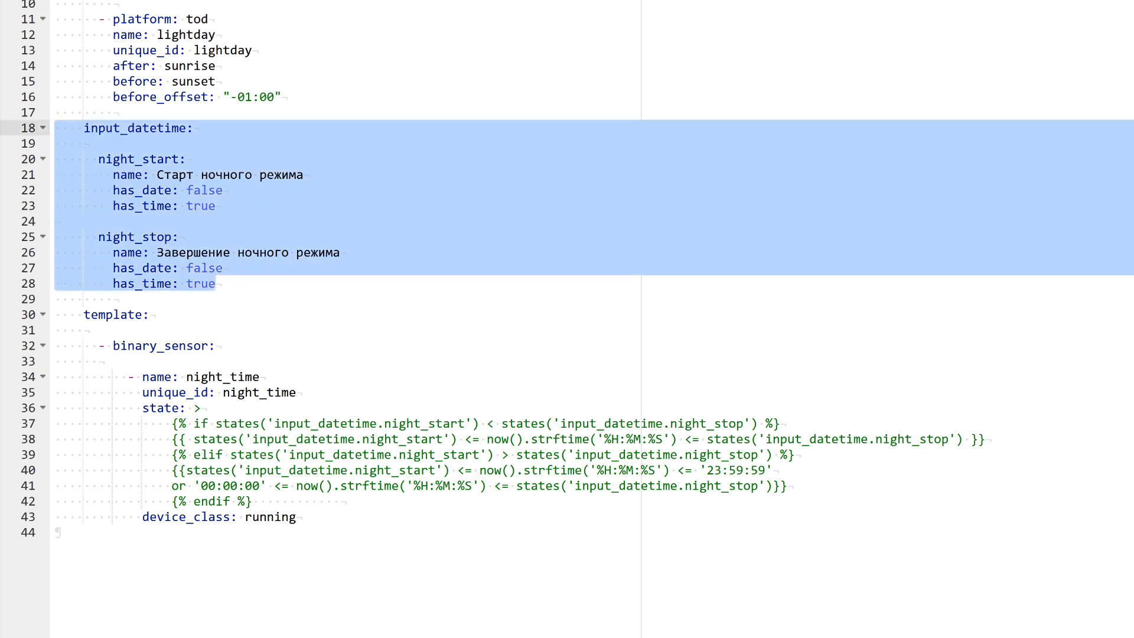